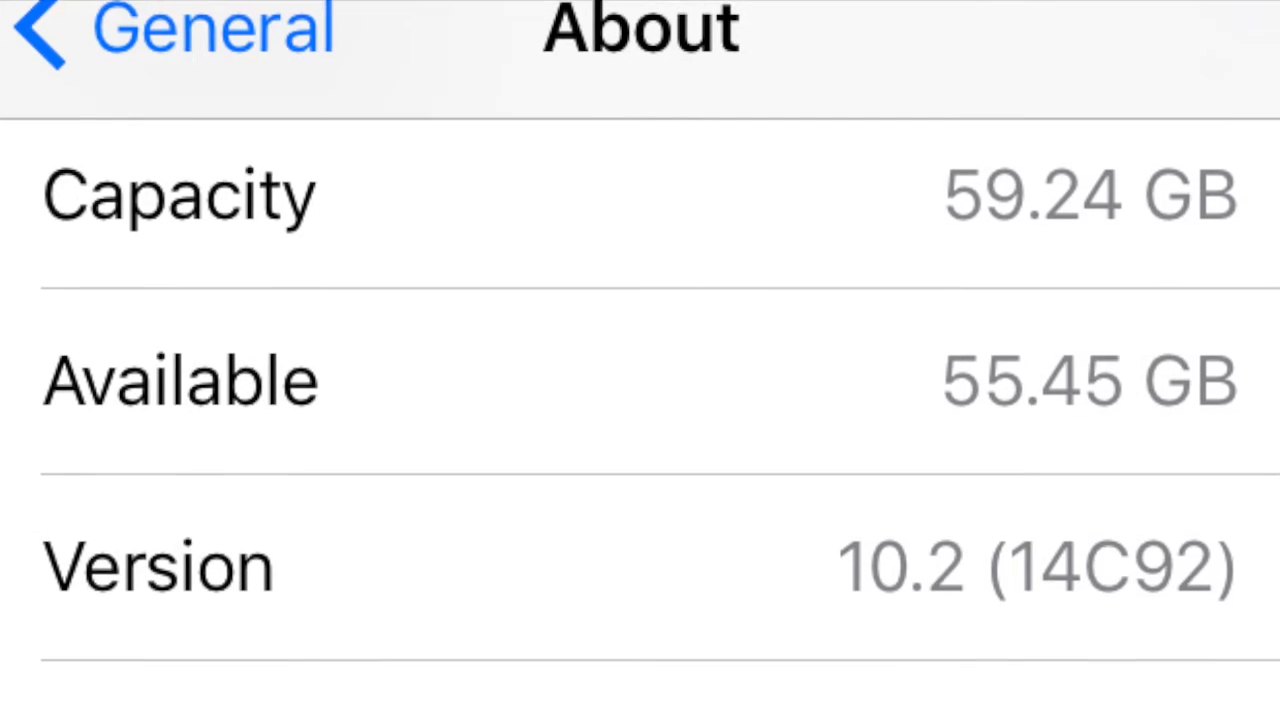
pyautogui.scroll(-3)
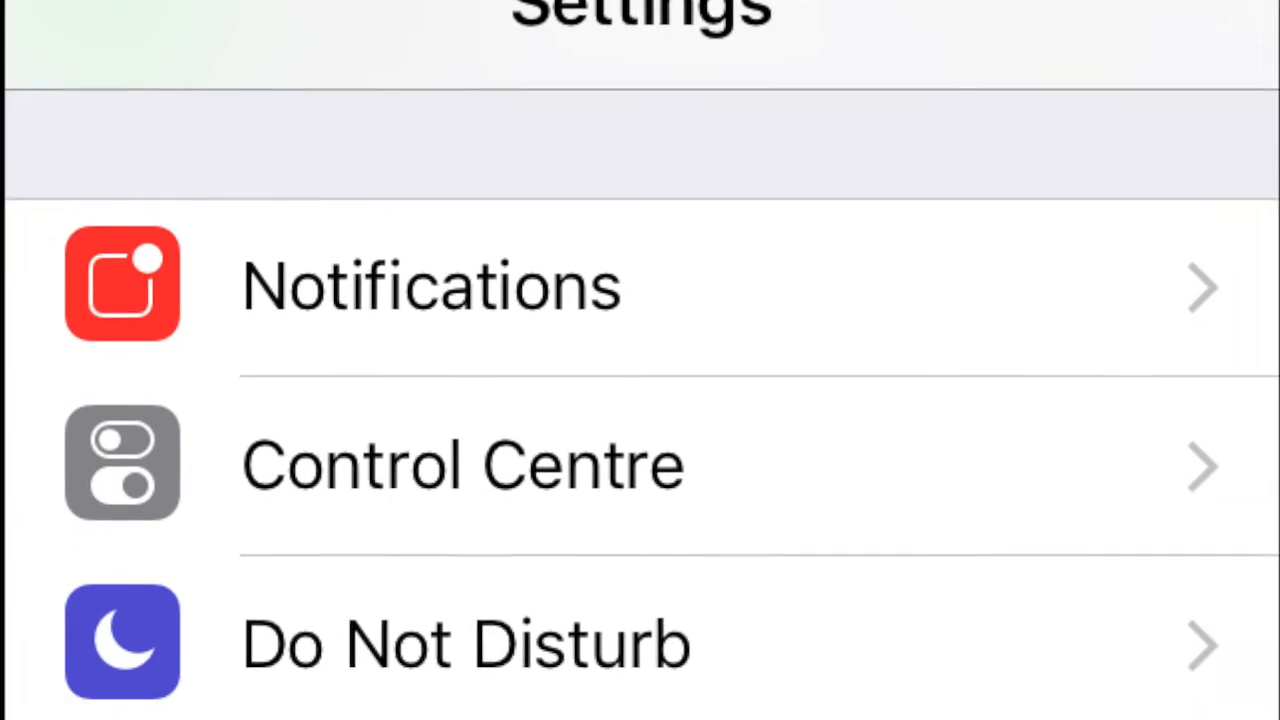
pyautogui.scroll(-3)
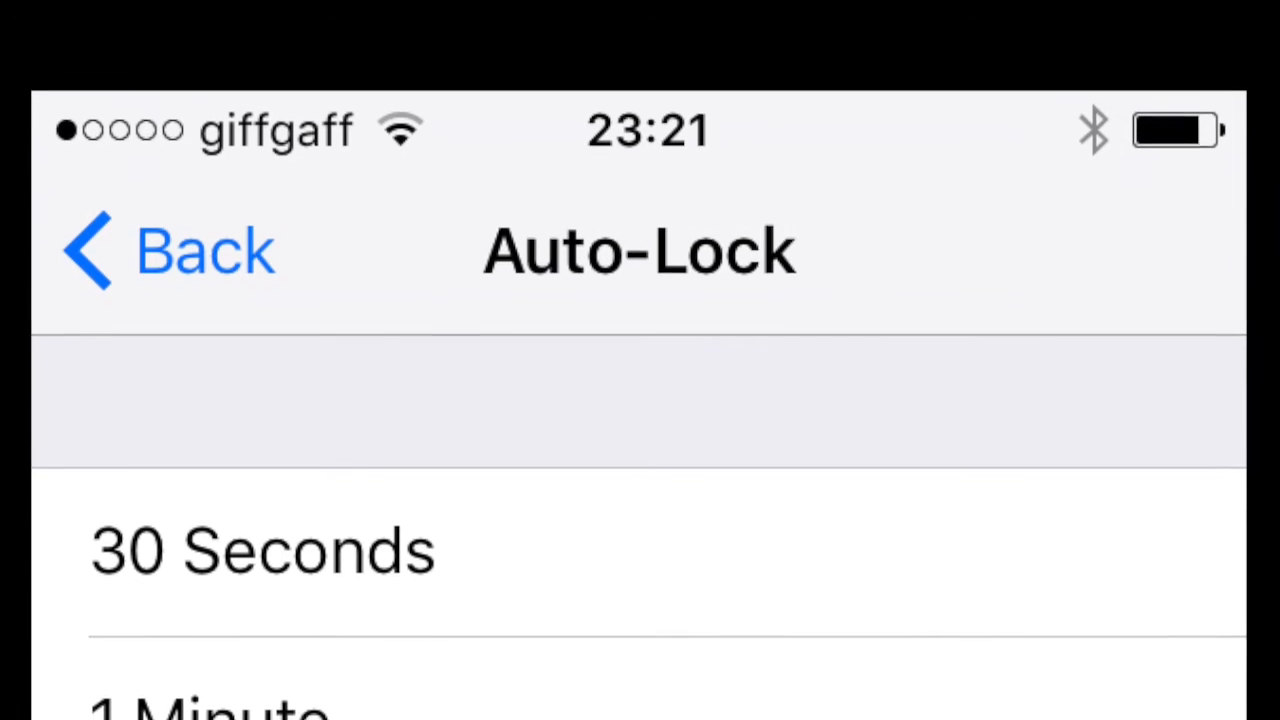
pyautogui.scroll(-3)
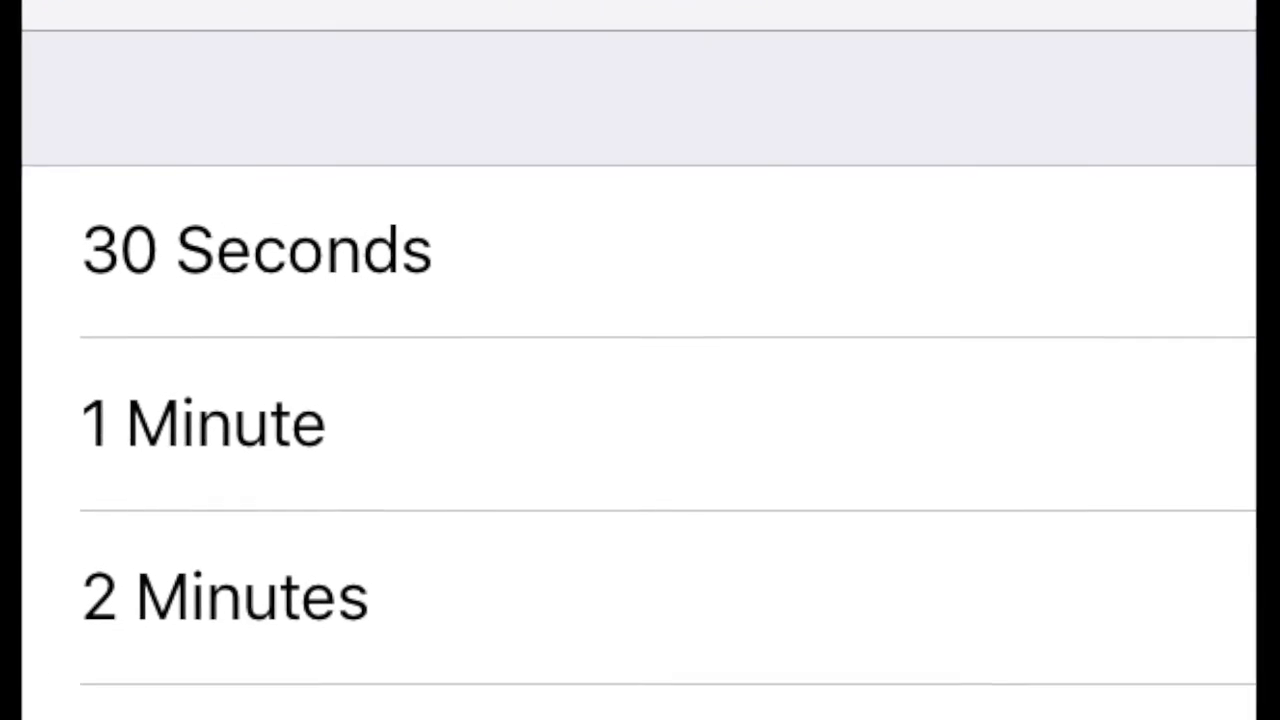